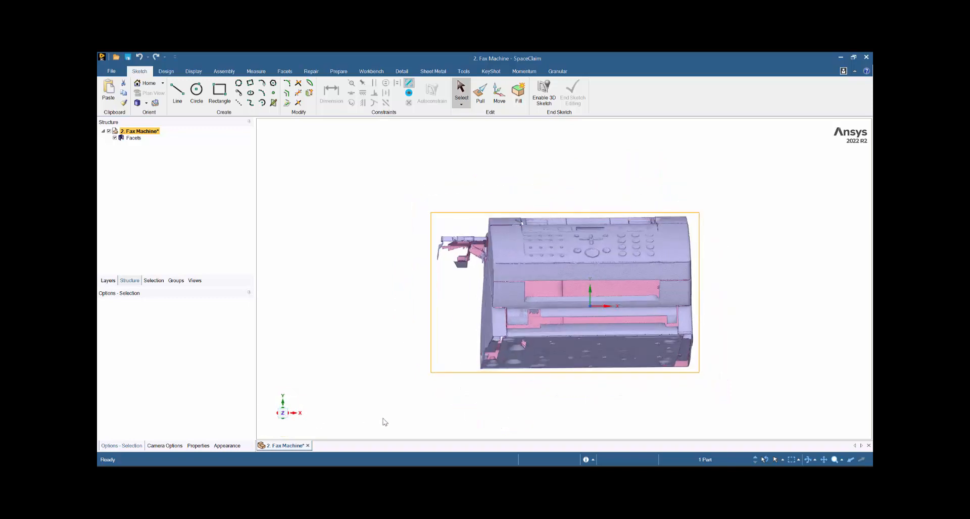
mouse_move(555, 273)
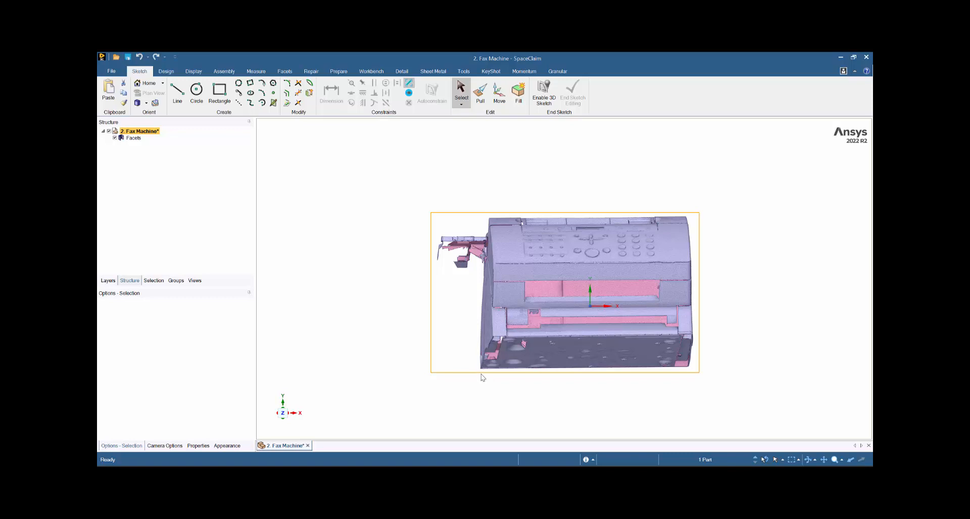
mouse_move(588, 186)
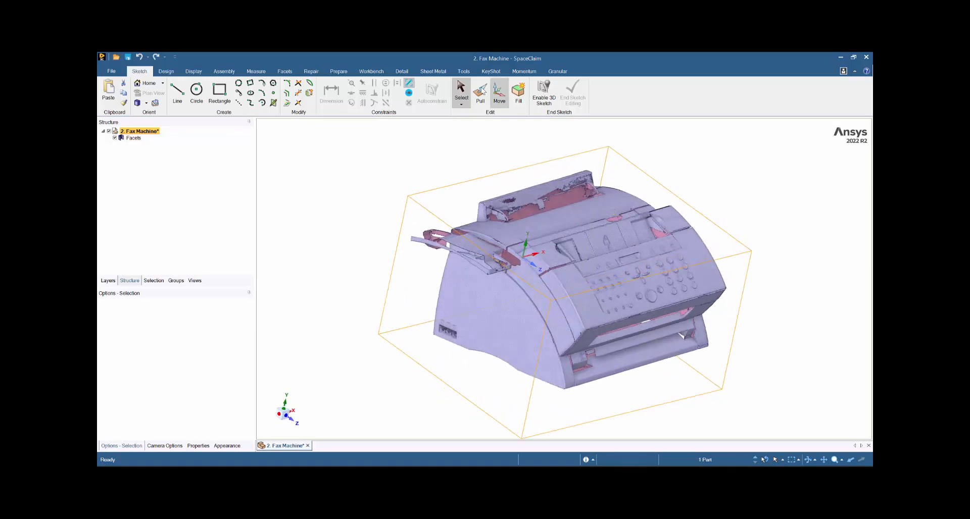
Step: Switch to the Tools ribbon to reach the reverse engineering commands
click(462, 71)
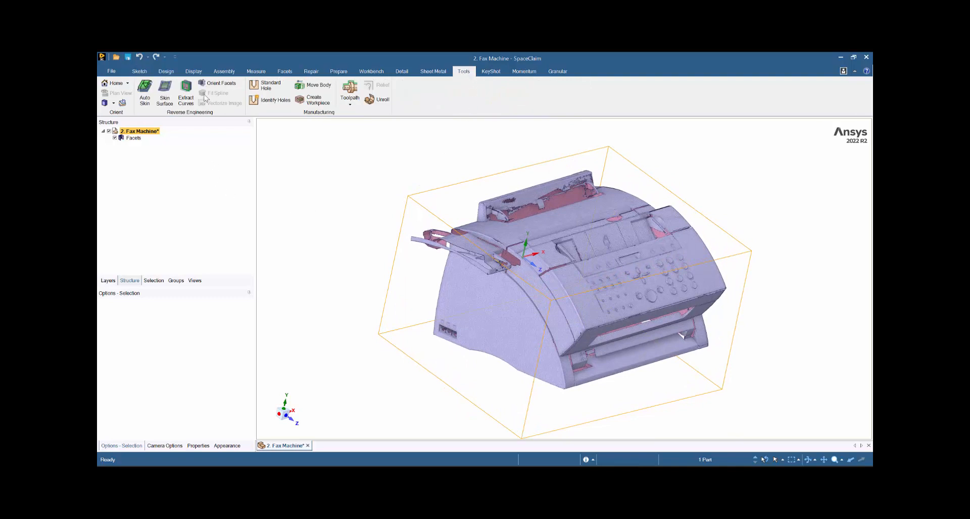
Step: Start the Orient Facets tool to align the fax machine body to the world Z axis
click(220, 85)
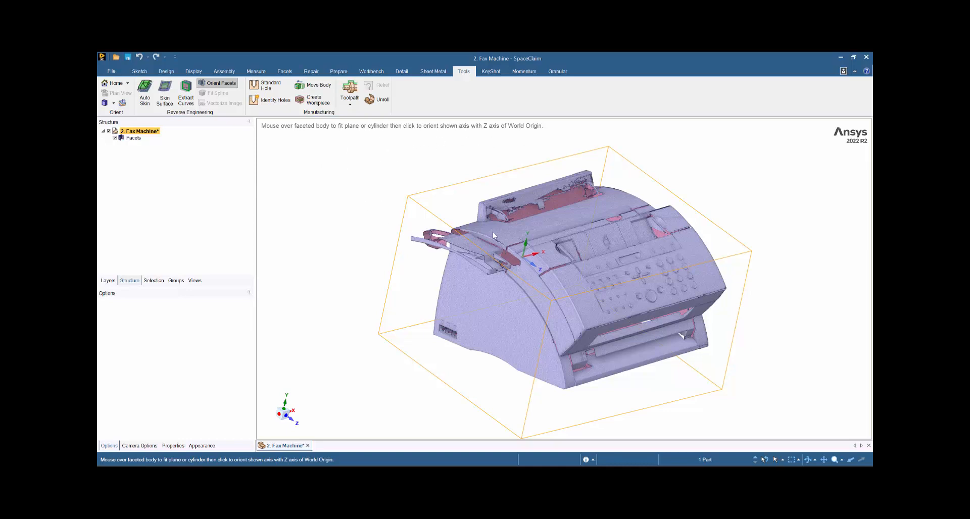
mouse_move(597, 292)
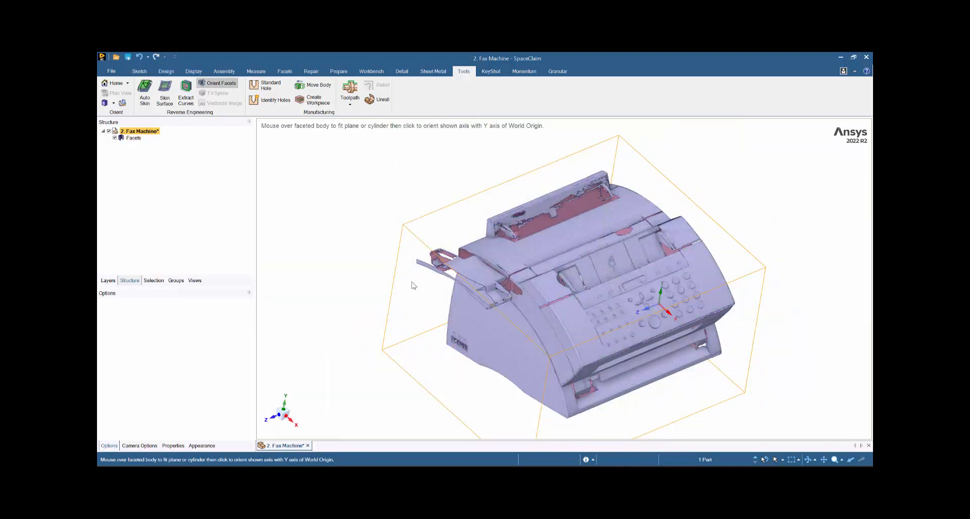
mouse_move(549, 134)
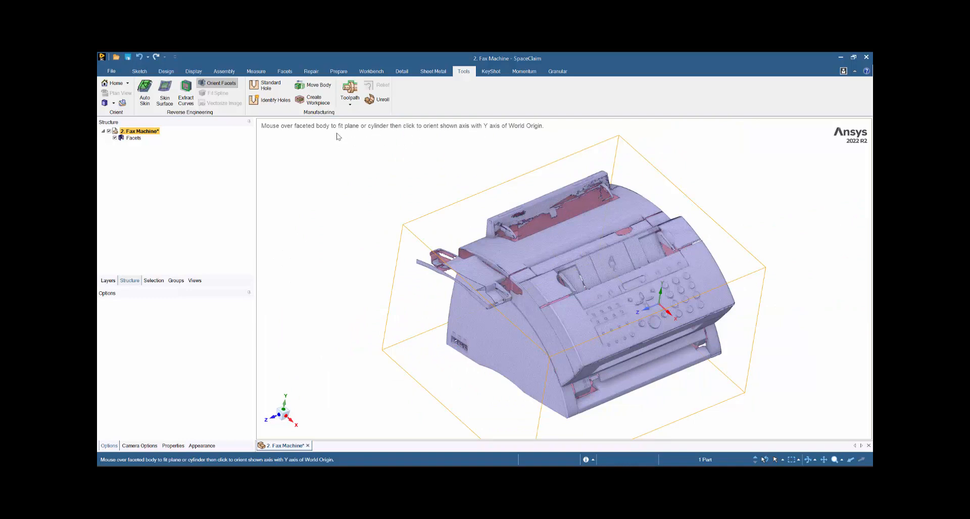
mouse_move(440, 134)
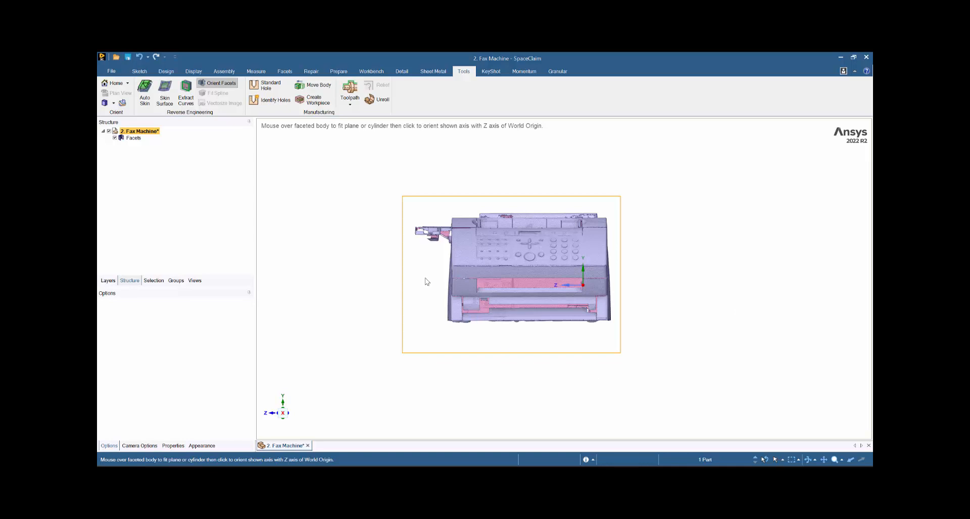
mouse_move(335, 283)
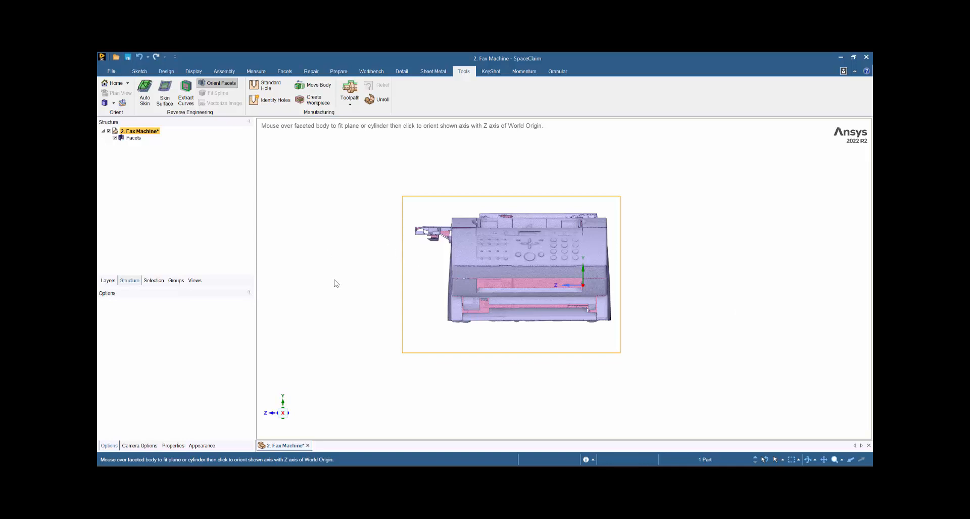